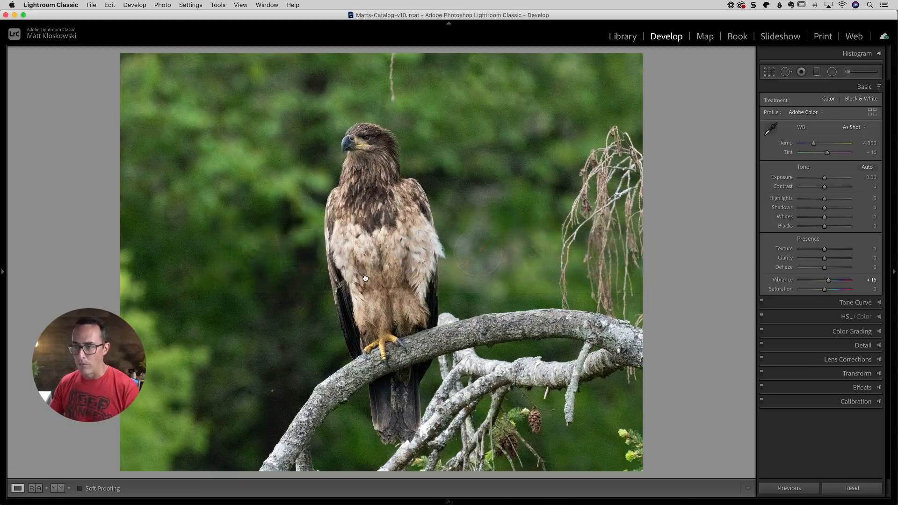
pyautogui.moveTo(718, 177)
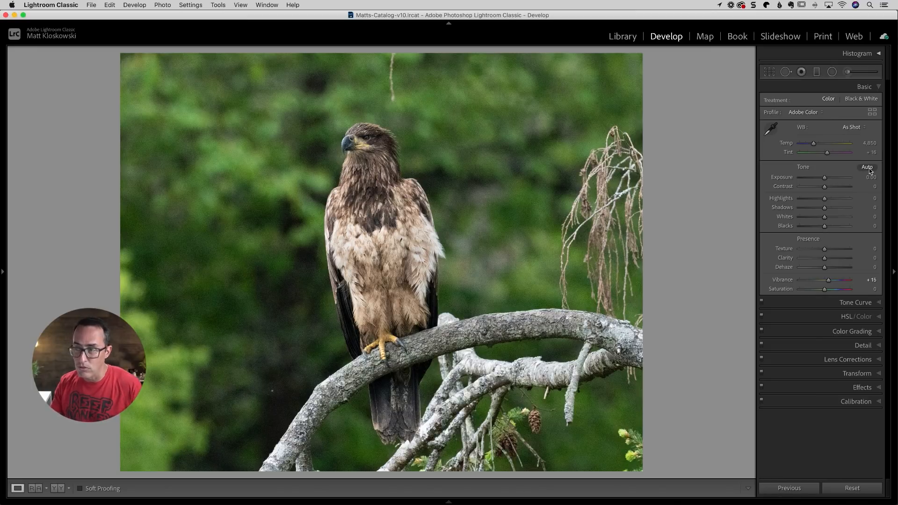
# Step: Apply Auto tone to the eagle photo, then trim Exposure back to about +0.05
pyautogui.click(868, 166)
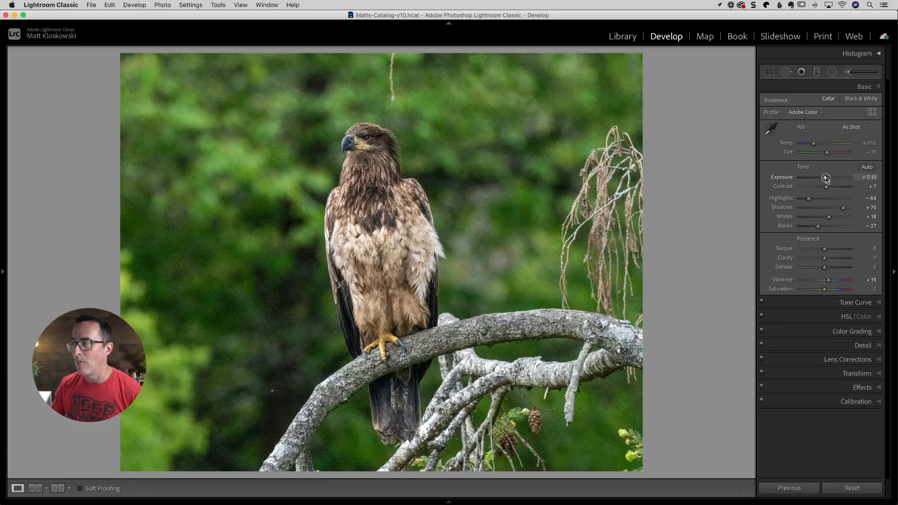
pyautogui.moveTo(826, 177); pyautogui.dragTo(825, 176)
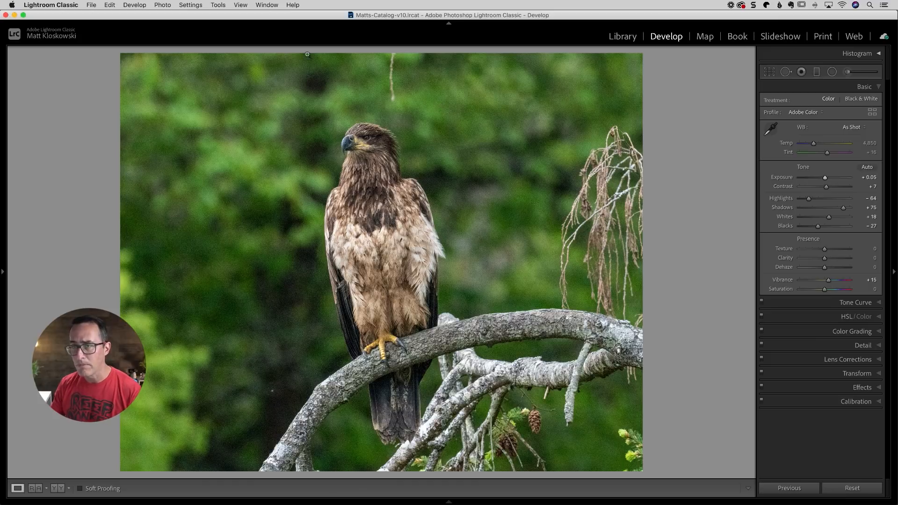
# Step: Hand the eagle photo off to Adobe Photoshop 2021 via the Photo menu's Edit In
pyautogui.click(162, 4)
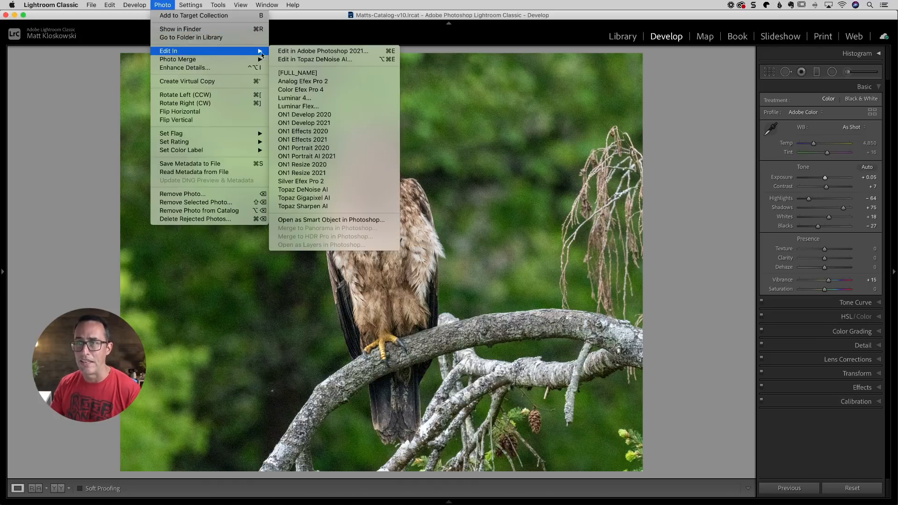
pyautogui.moveTo(323, 51)
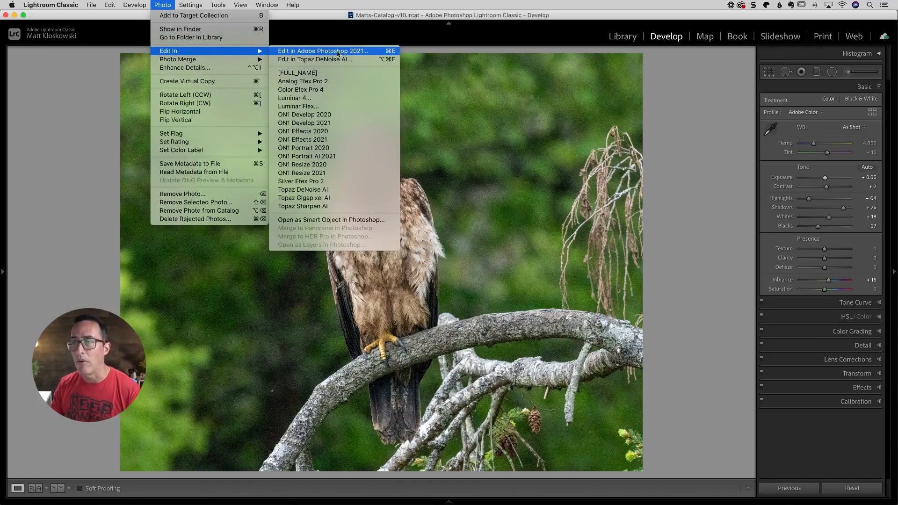
pyautogui.moveTo(303, 148)
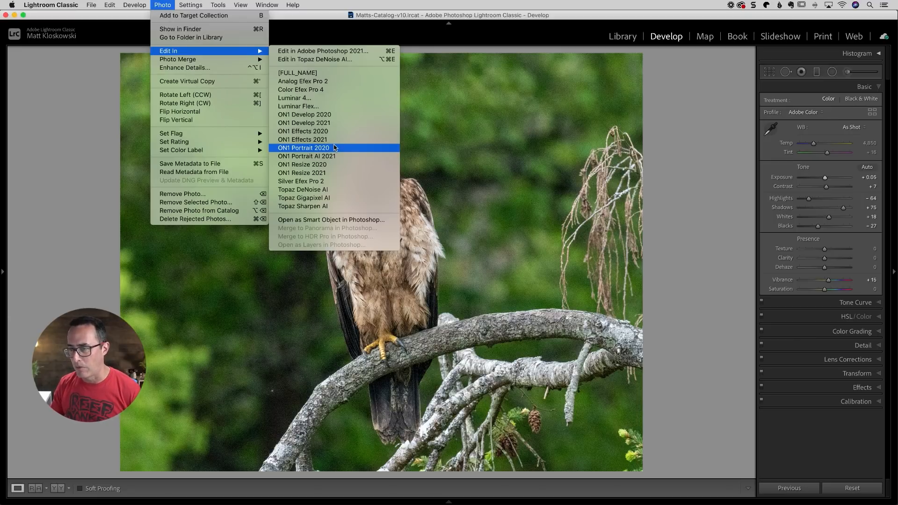
pyautogui.moveTo(302, 190)
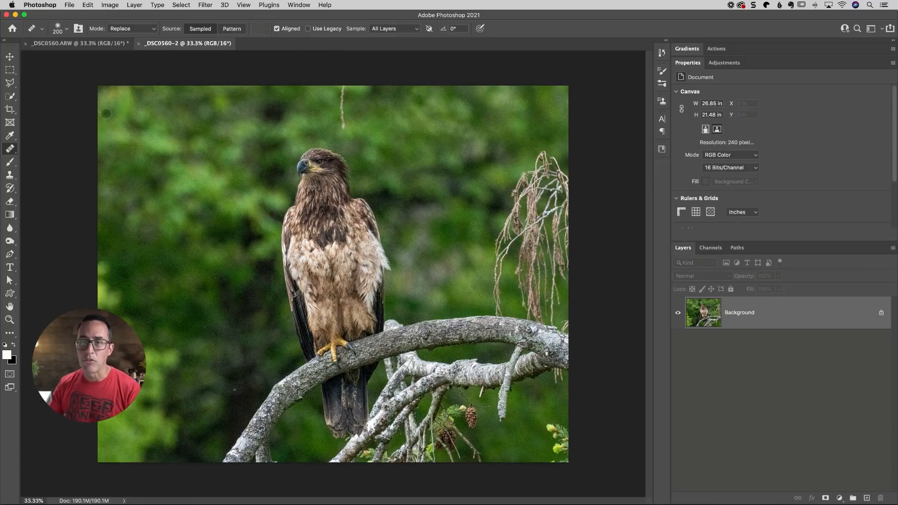
# Step: Choose the Healing Brush from the healing tools flyout to remove the dangling twig
pyautogui.click(9, 162)
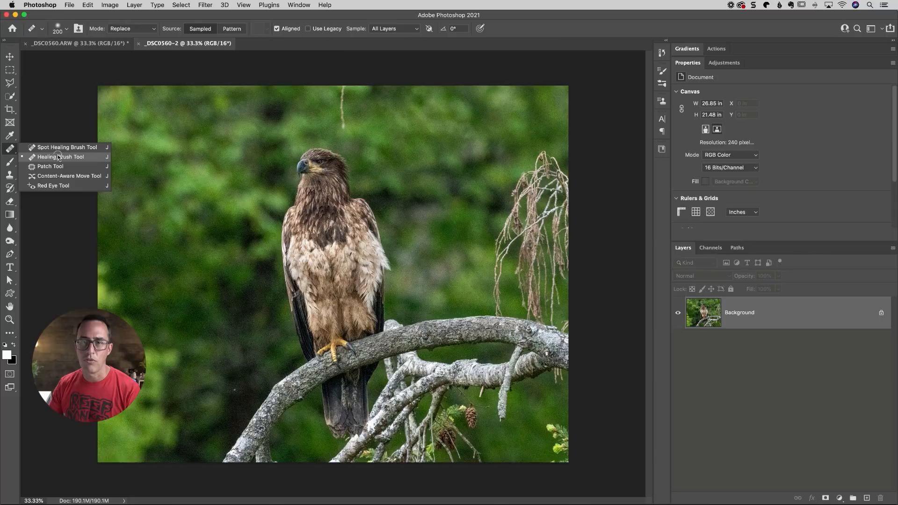
pyautogui.click(60, 156)
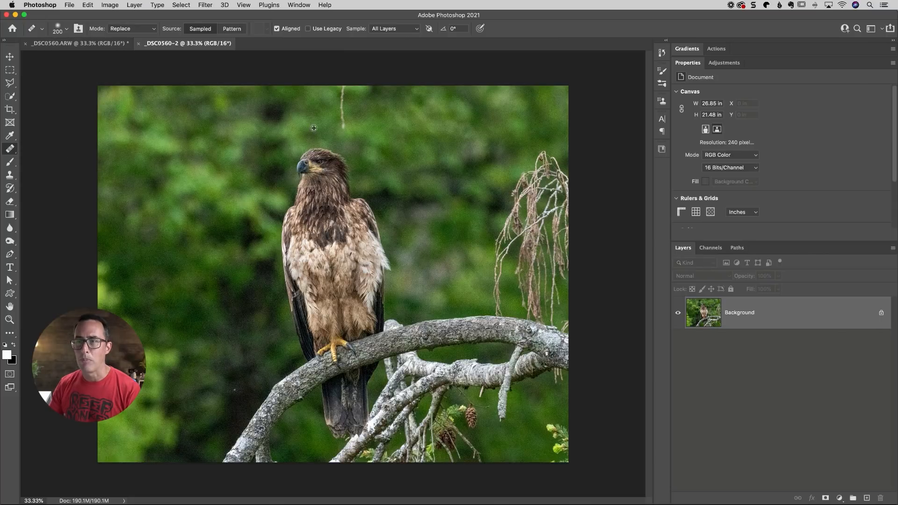
pyautogui.moveTo(342, 111)
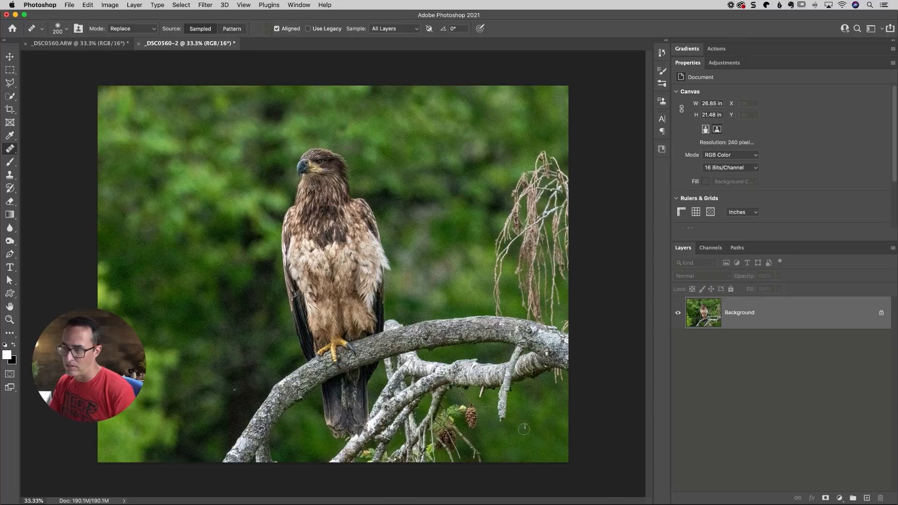
pyautogui.moveTo(503, 211)
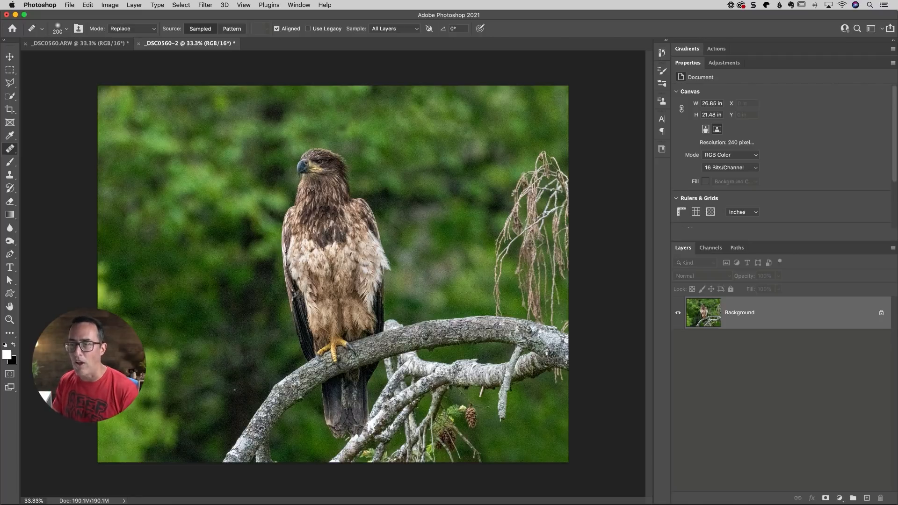
# Step: Send the eagle image from Photoshop's Filter menu into the Topaz DeNoise AI plugin
pyautogui.click(205, 5)
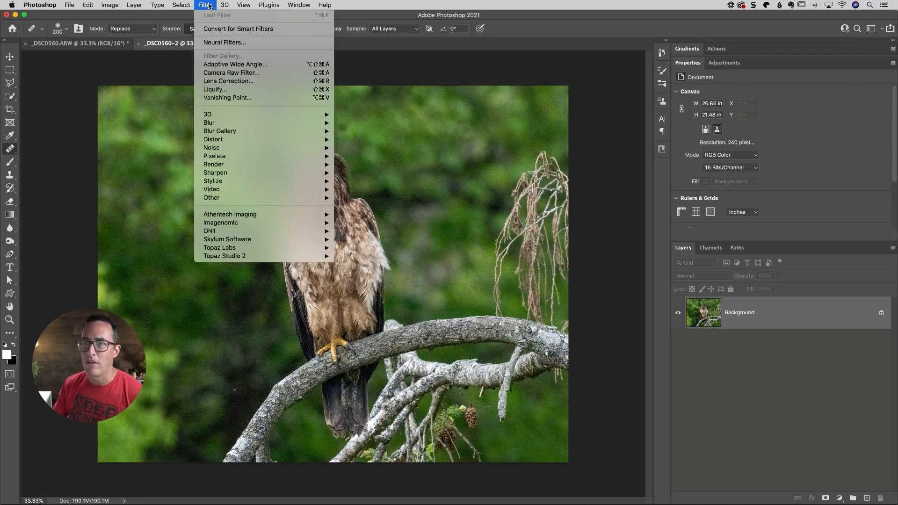
pyautogui.moveTo(219, 247)
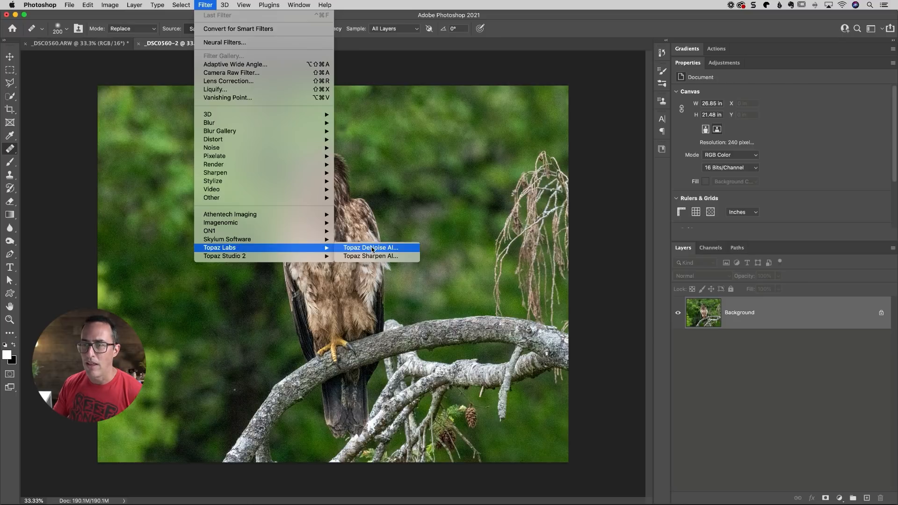
pyautogui.click(371, 247)
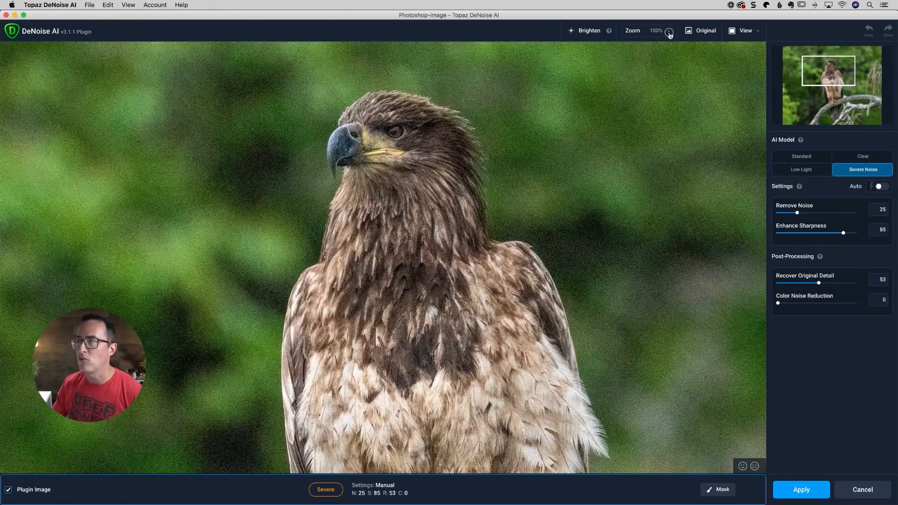
# Step: Zoom the DeNoise preview to 200% on the eagle's head with Severe Noise applied
pyautogui.click(669, 30)
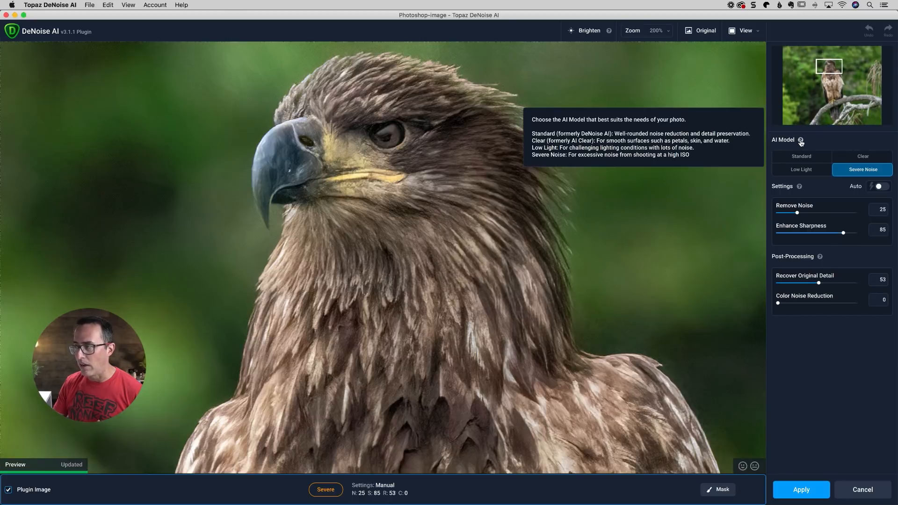
pyautogui.moveTo(833, 145)
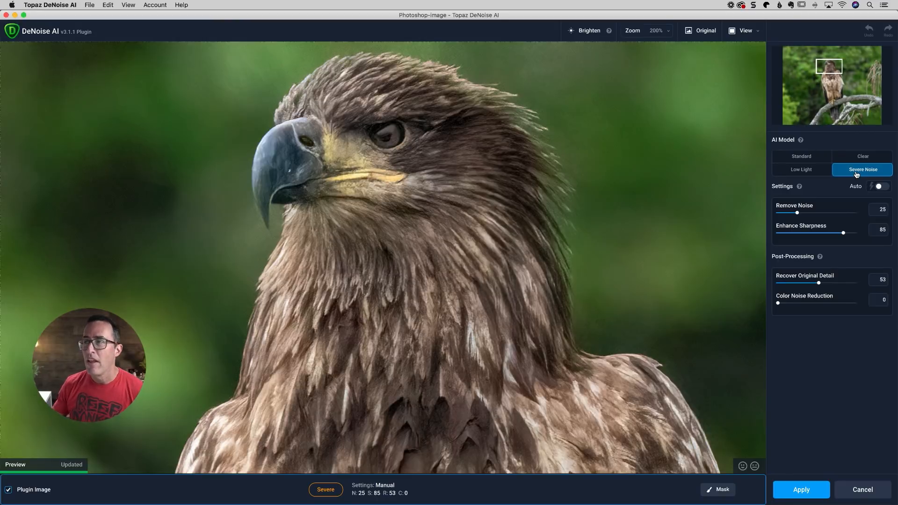
pyautogui.moveTo(705, 30)
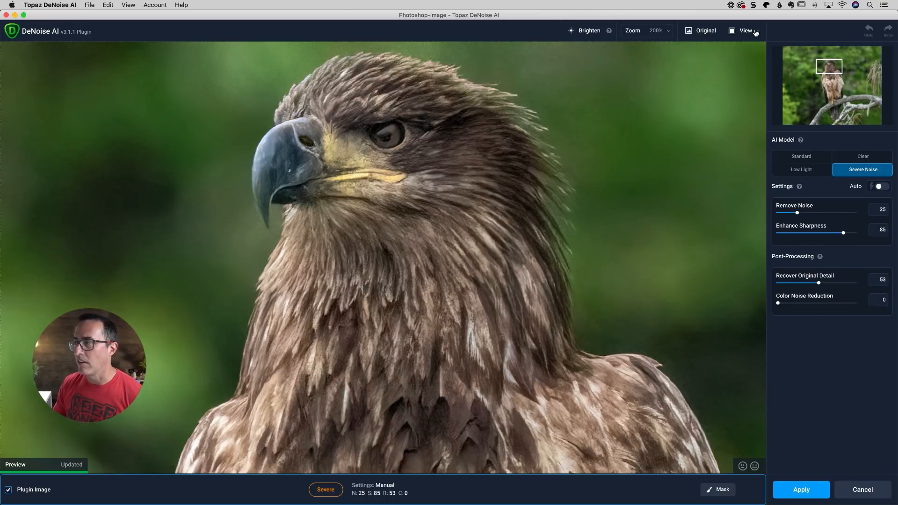
# Step: Switch to Comparison View showing Original, Severe Noise, Clear and Low Light panes
pyautogui.click(747, 30)
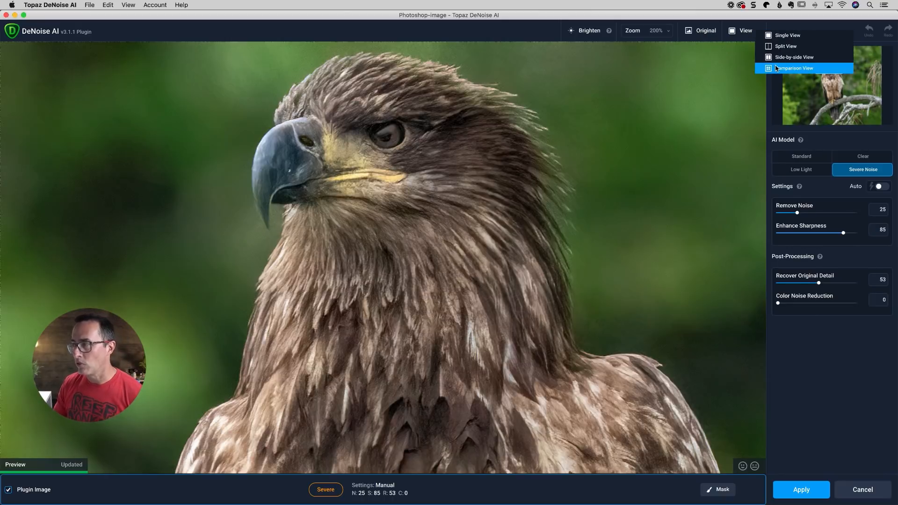
pyautogui.click(794, 67)
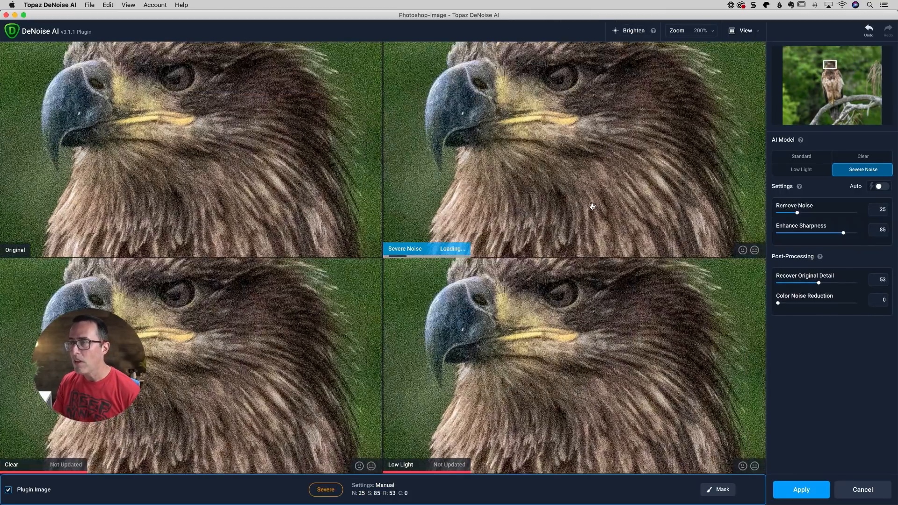
pyautogui.click(880, 186)
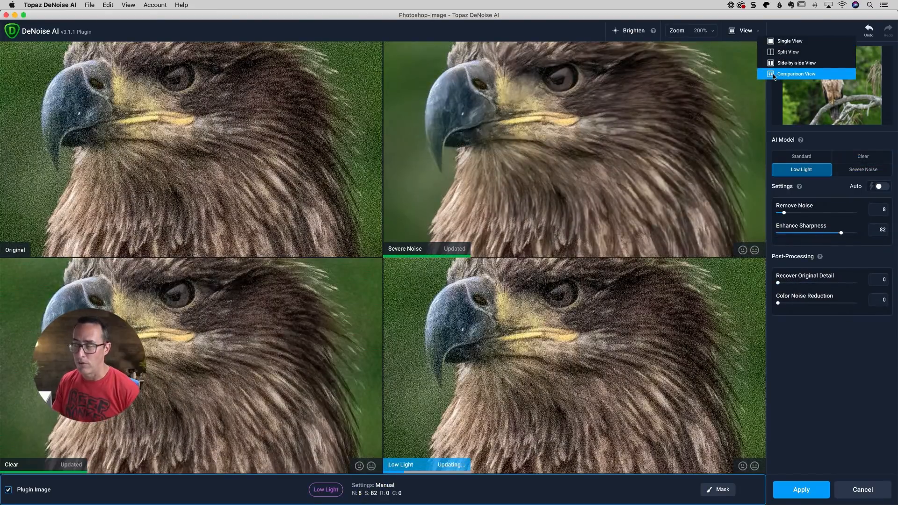
pyautogui.click(863, 169)
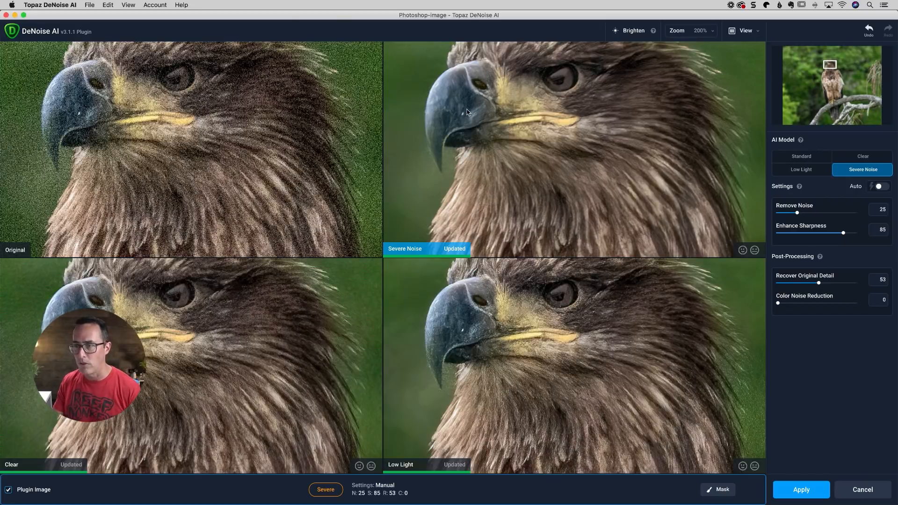
pyautogui.moveTo(525, 242)
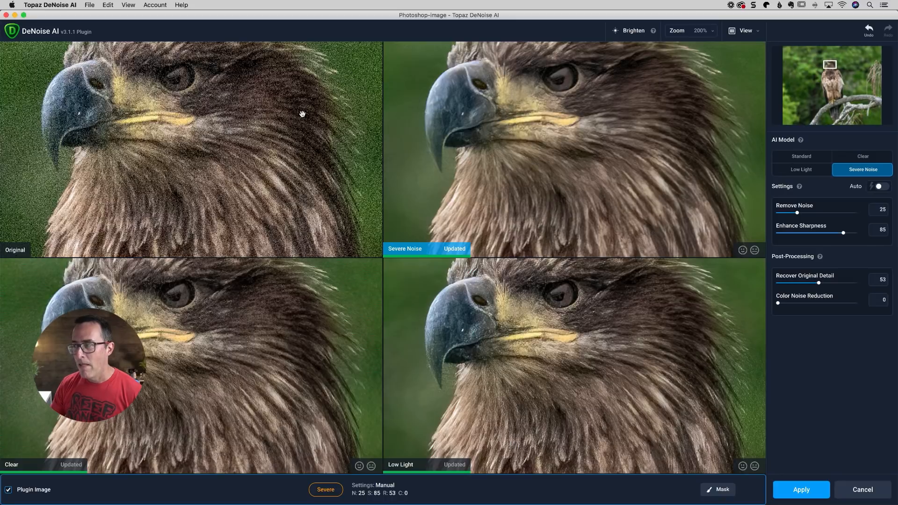
pyautogui.moveTo(828, 199)
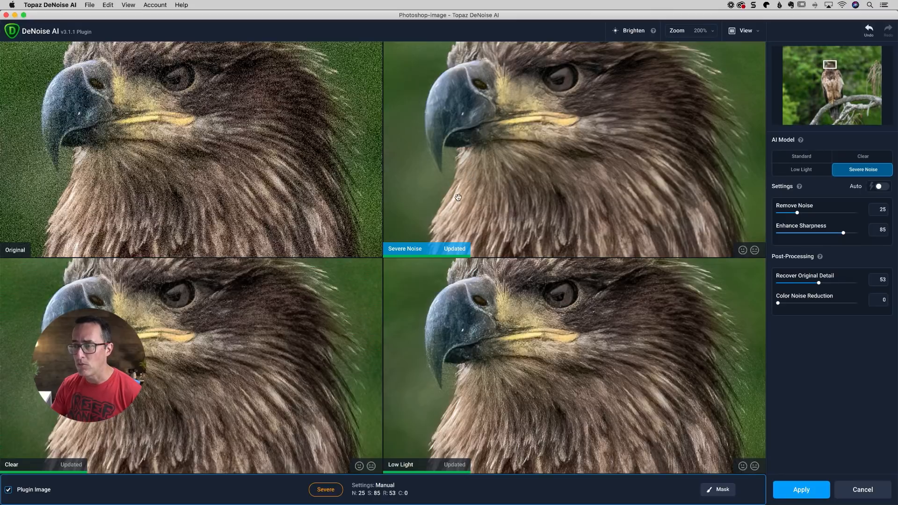
# Step: Change comparison panes to Standard and Severe Noise, then cancel DeNoise without applying
pyautogui.click(802, 169)
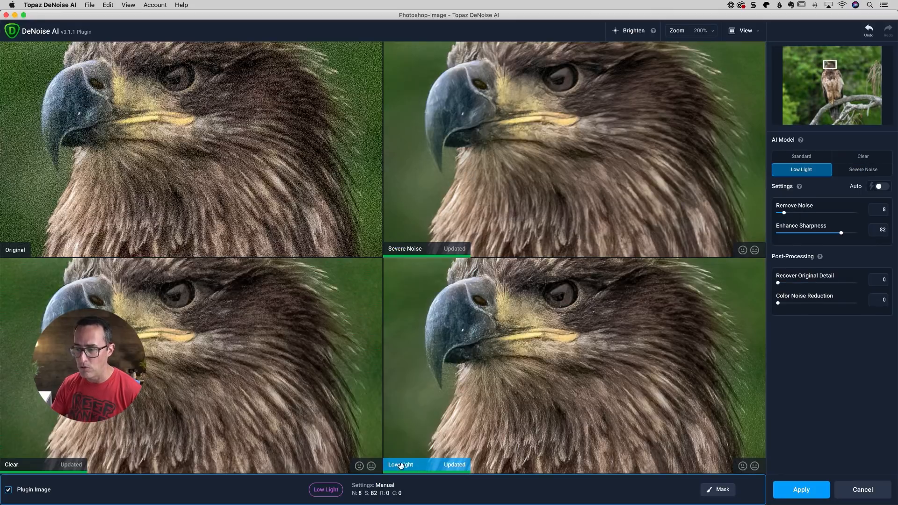
pyautogui.click(862, 170)
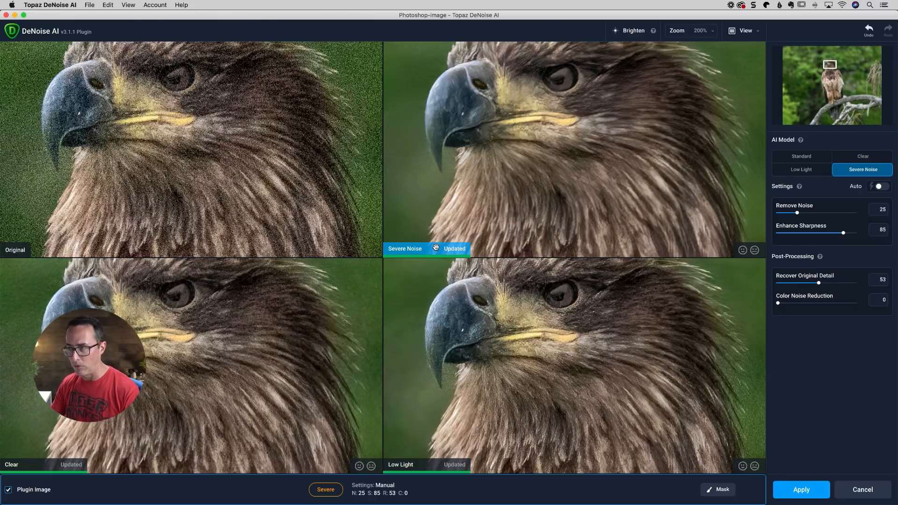
pyautogui.moveTo(556, 185)
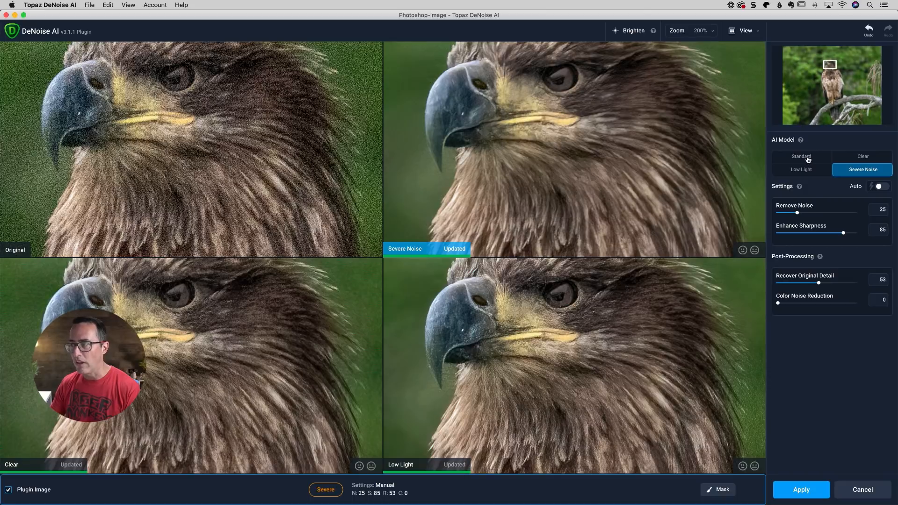
pyautogui.click(802, 156)
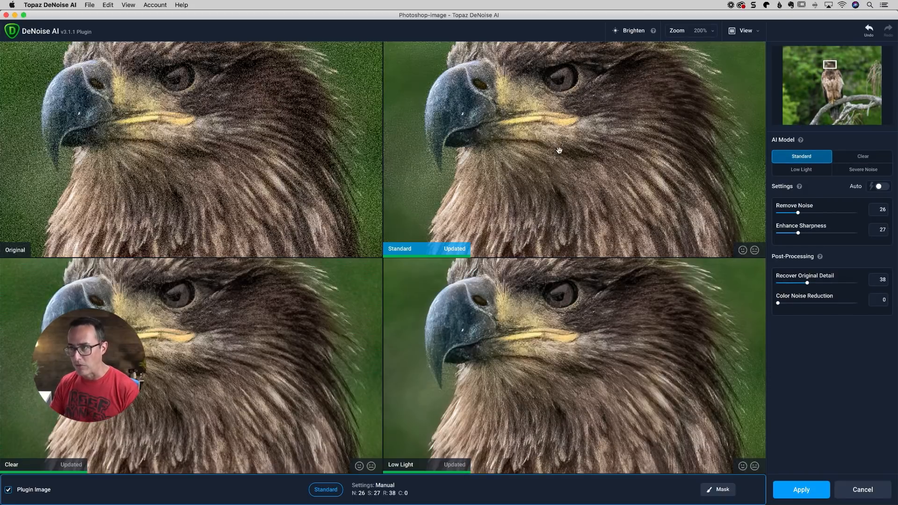
pyautogui.moveTo(428, 213)
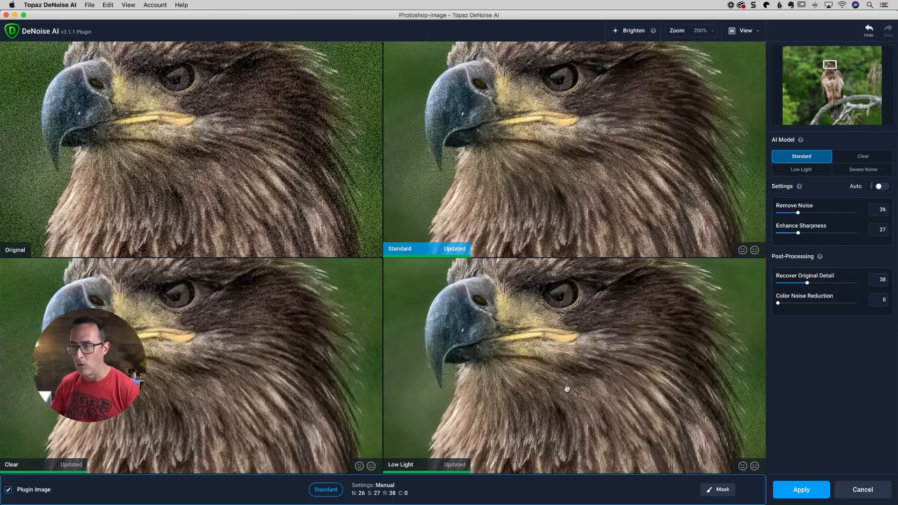
pyautogui.click(801, 169)
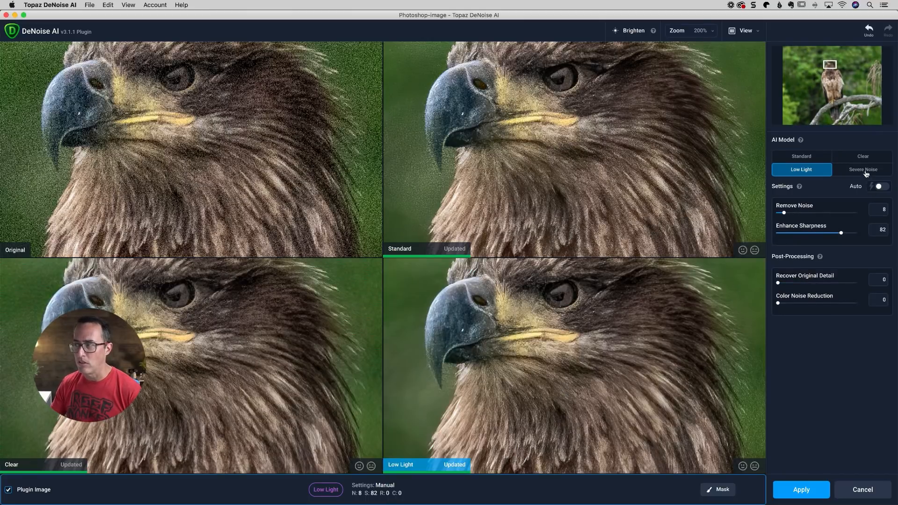
pyautogui.click(863, 169)
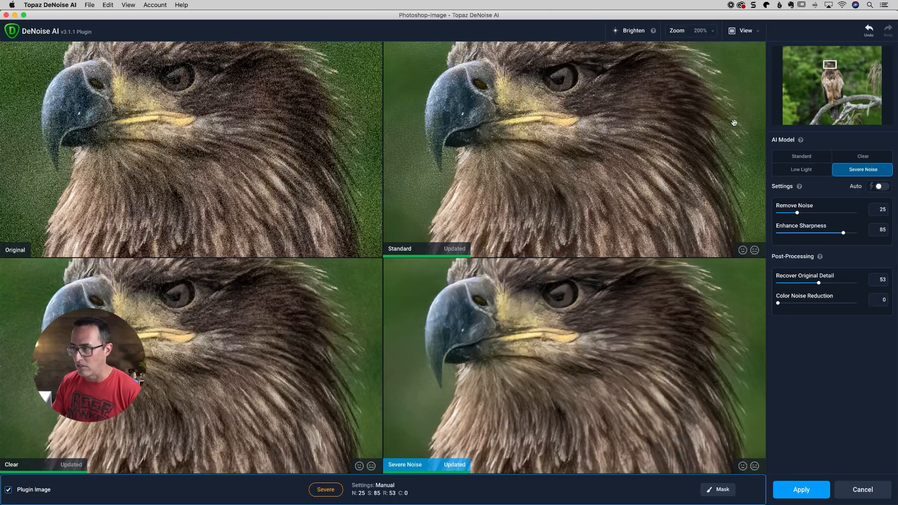
pyautogui.moveTo(647, 304)
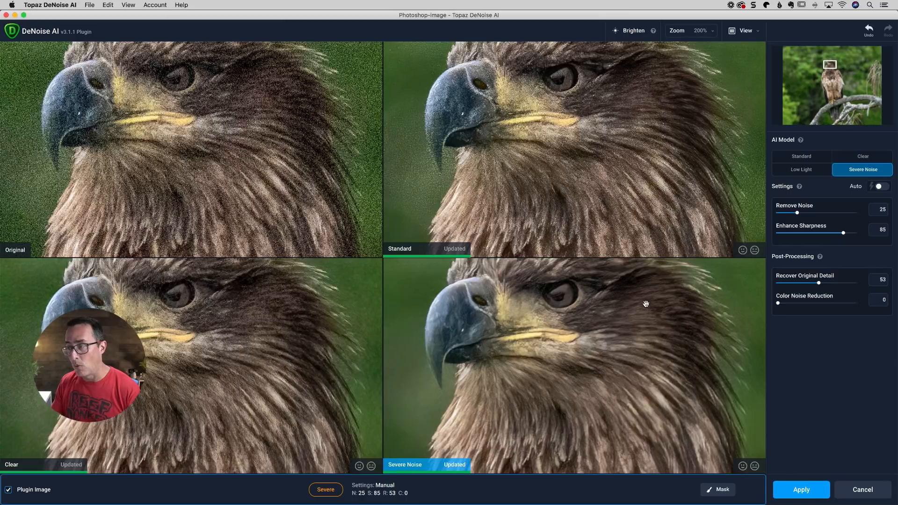
pyautogui.moveTo(620, 334)
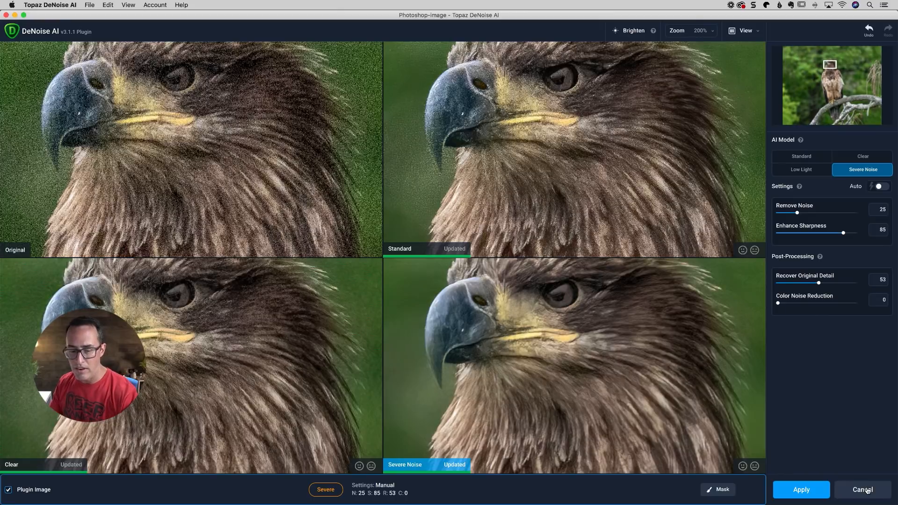
pyautogui.click(800, 489)
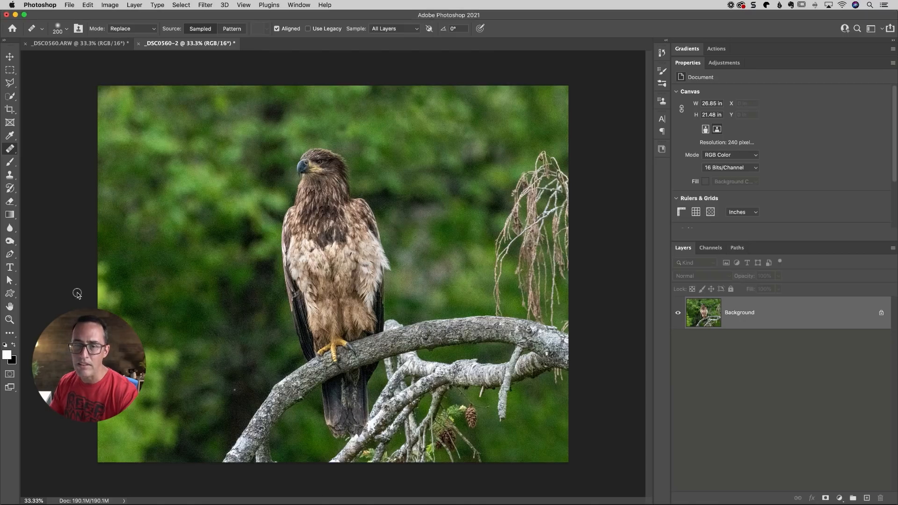